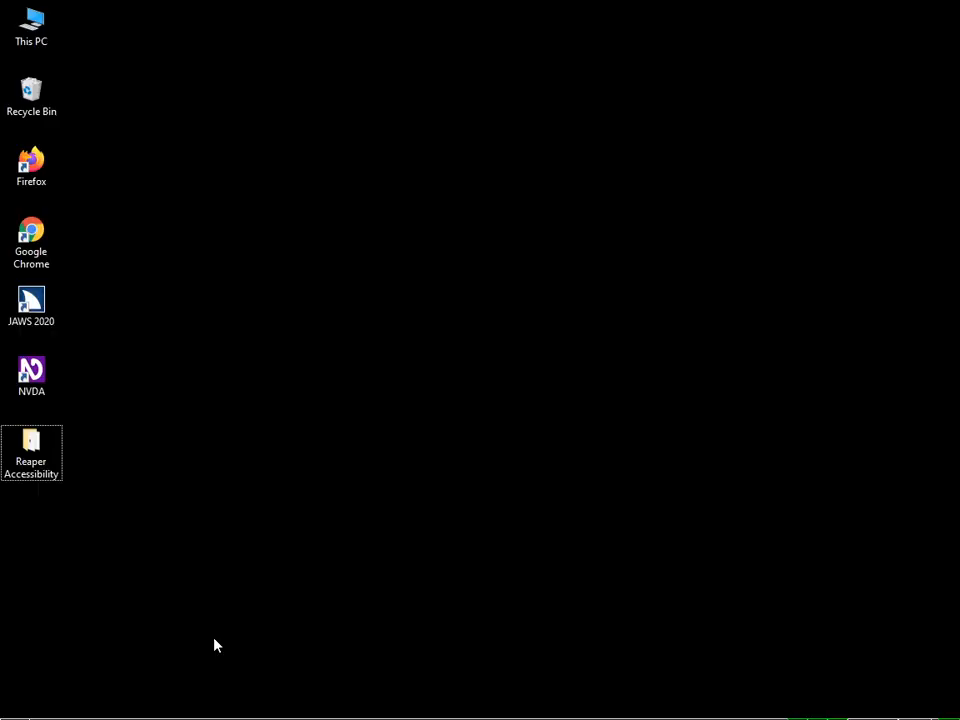
Step: Open the Reaper Accessibility folder on the desktop to reveal the four installers
{"action": "left_click", "coordinate": [31, 453]}
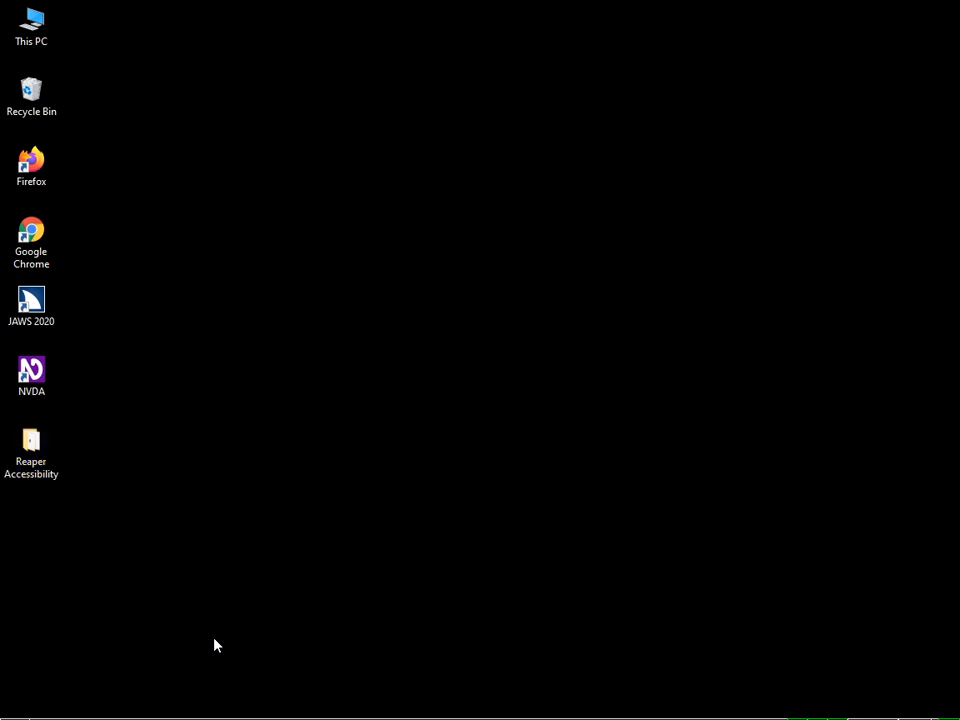
{"action": "double_click", "coordinate": [31, 447]}
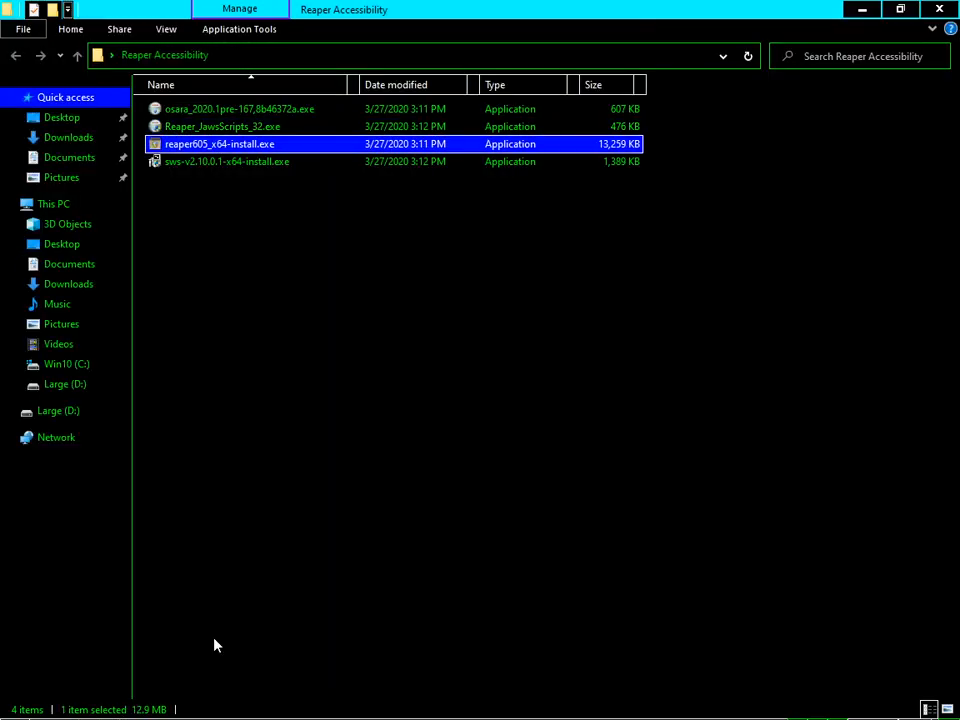
{"action": "mouse_move", "coordinate": [219, 144]}
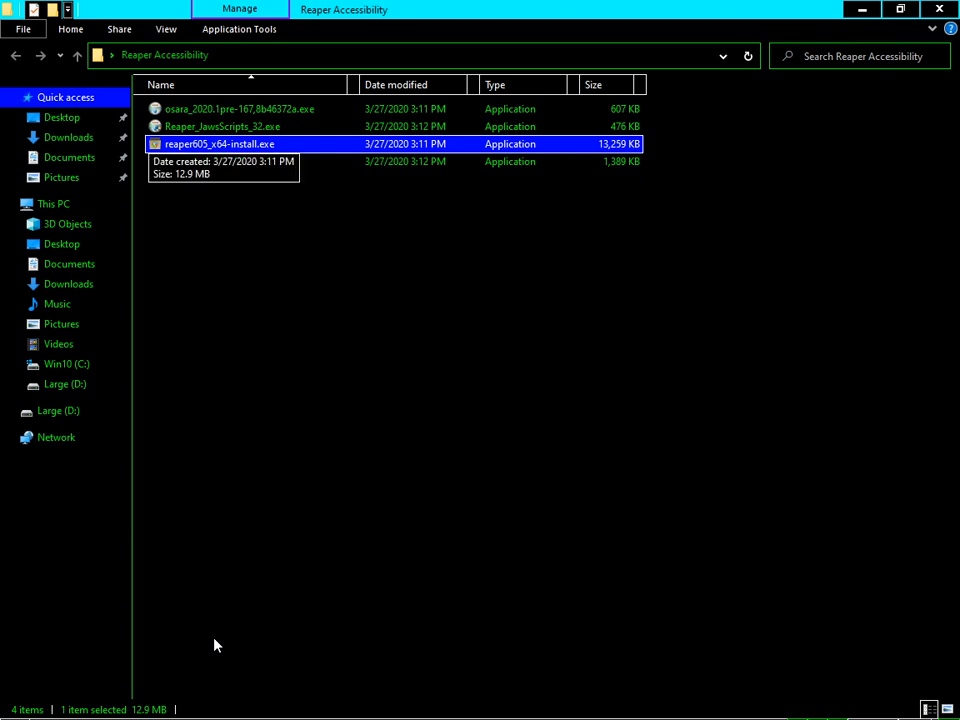
Step: Install REAPER v6.05 from reaper605_x64-install.exe with default folder and components, declining Run now
{"action": "double_click", "coordinate": [219, 143]}
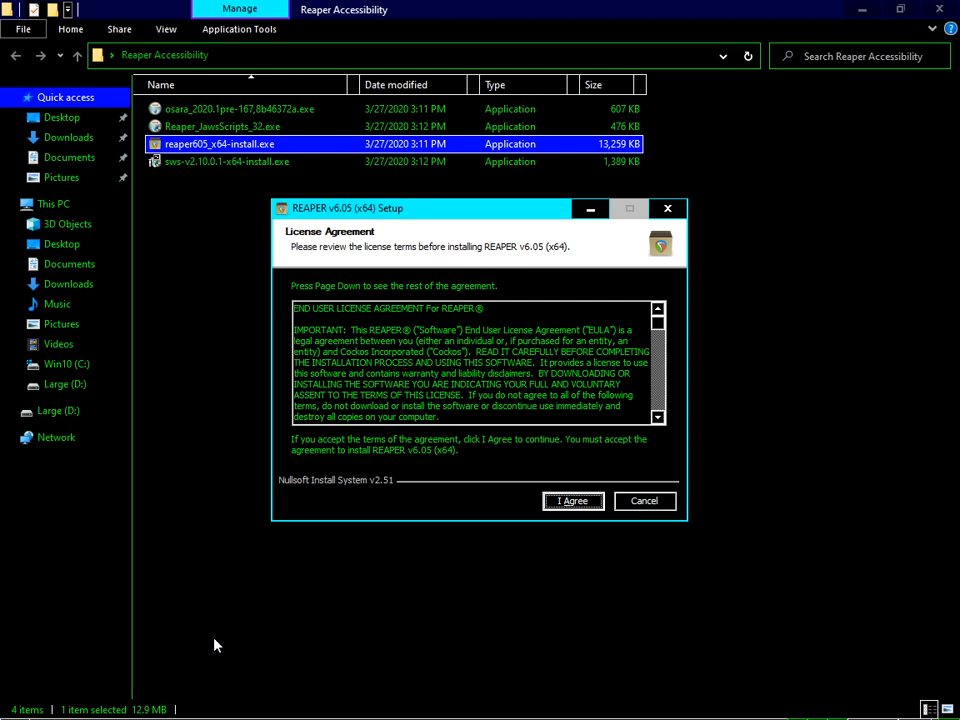
{"action": "left_click", "coordinate": [573, 500]}
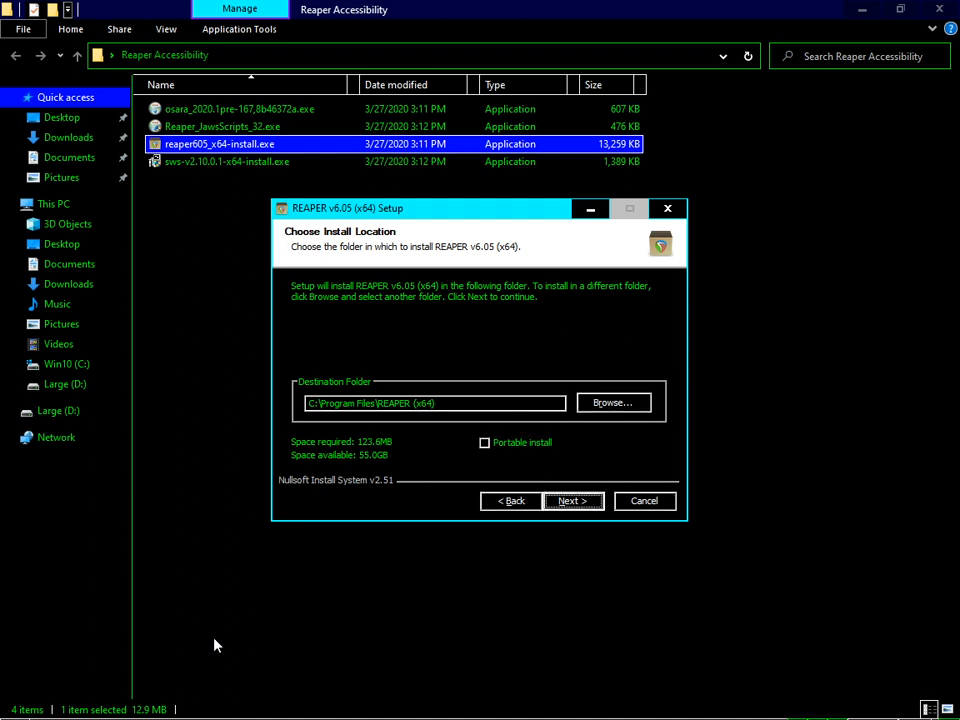
{"action": "left_click", "coordinate": [572, 501]}
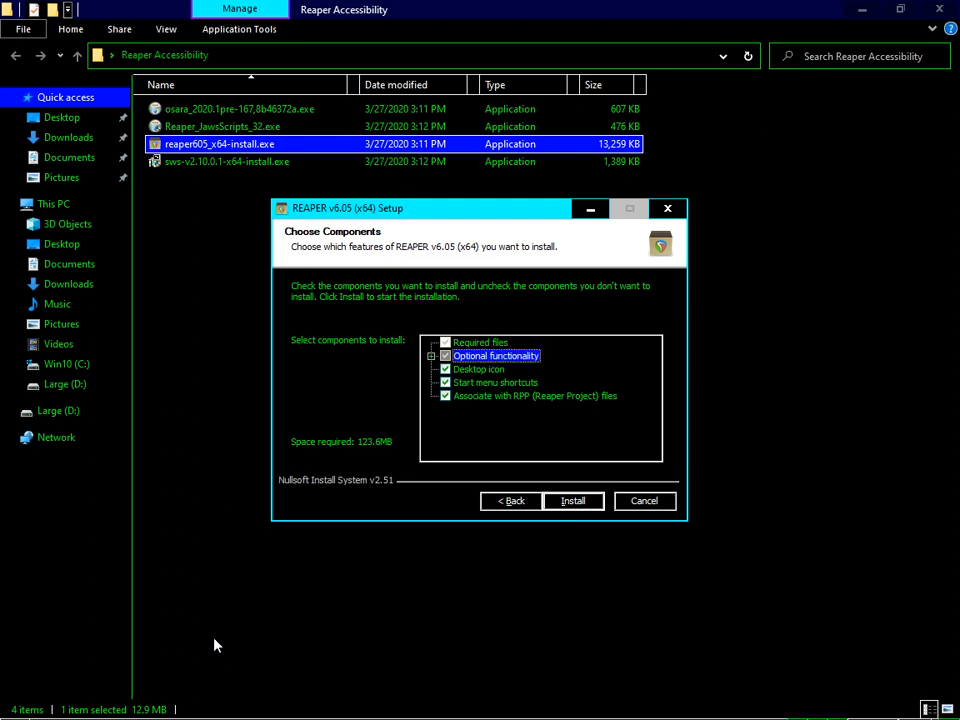
{"action": "left_click", "coordinate": [479, 369]}
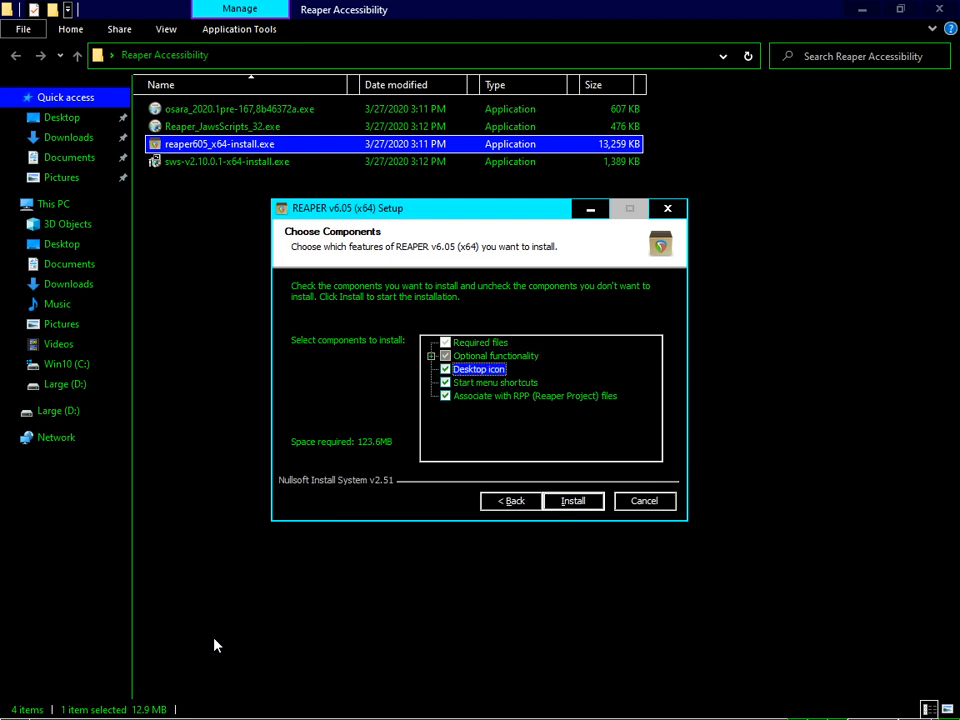
{"action": "left_click", "coordinate": [535, 395]}
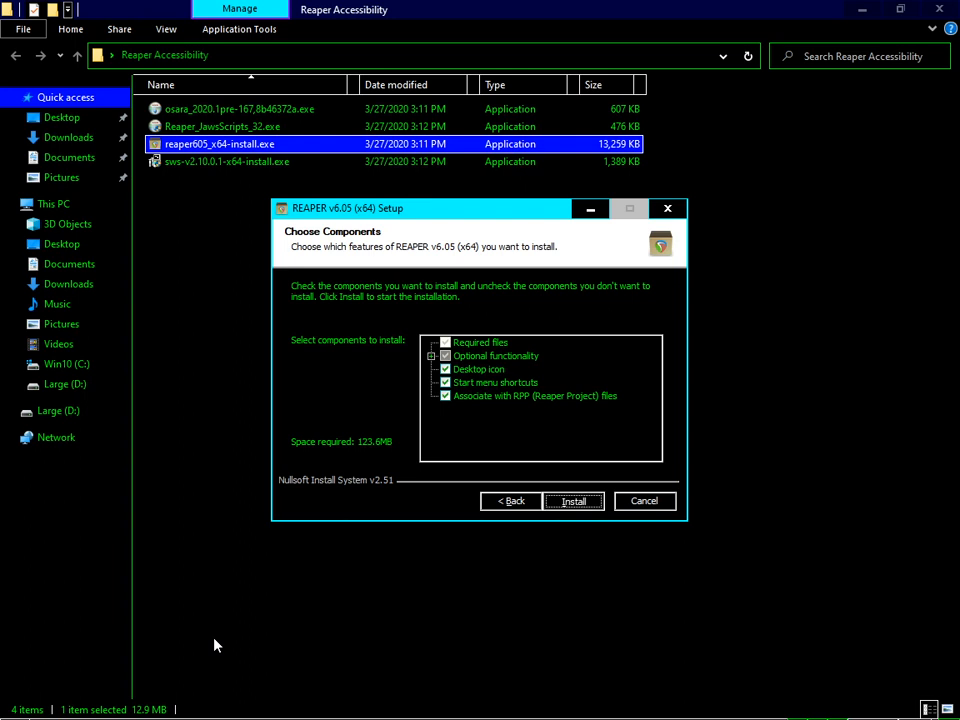
{"action": "left_click", "coordinate": [573, 501]}
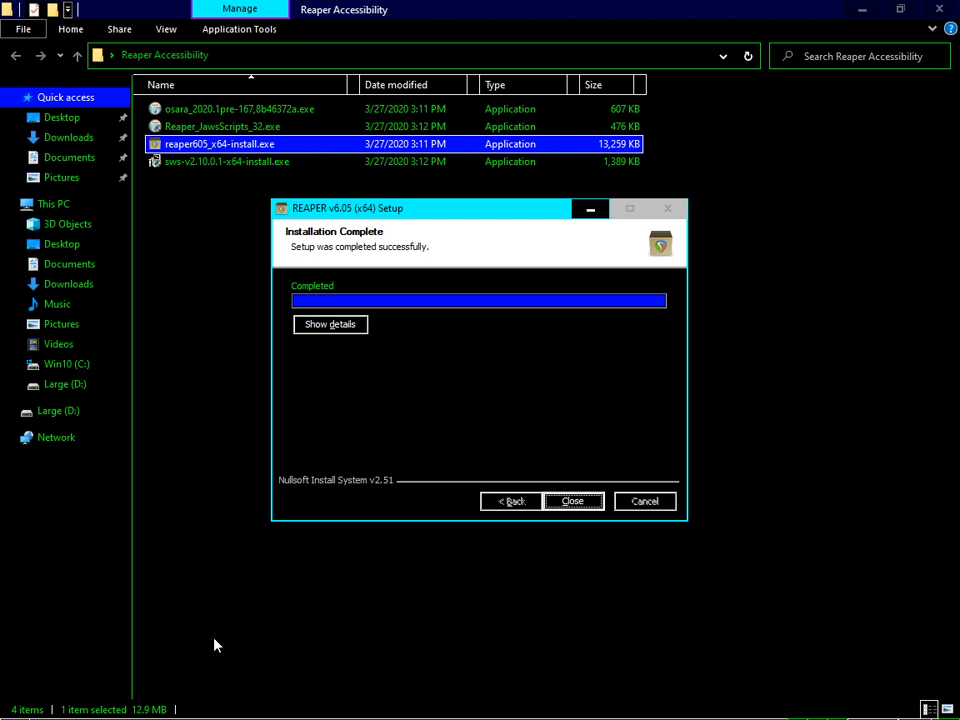
{"action": "left_click", "coordinate": [572, 501]}
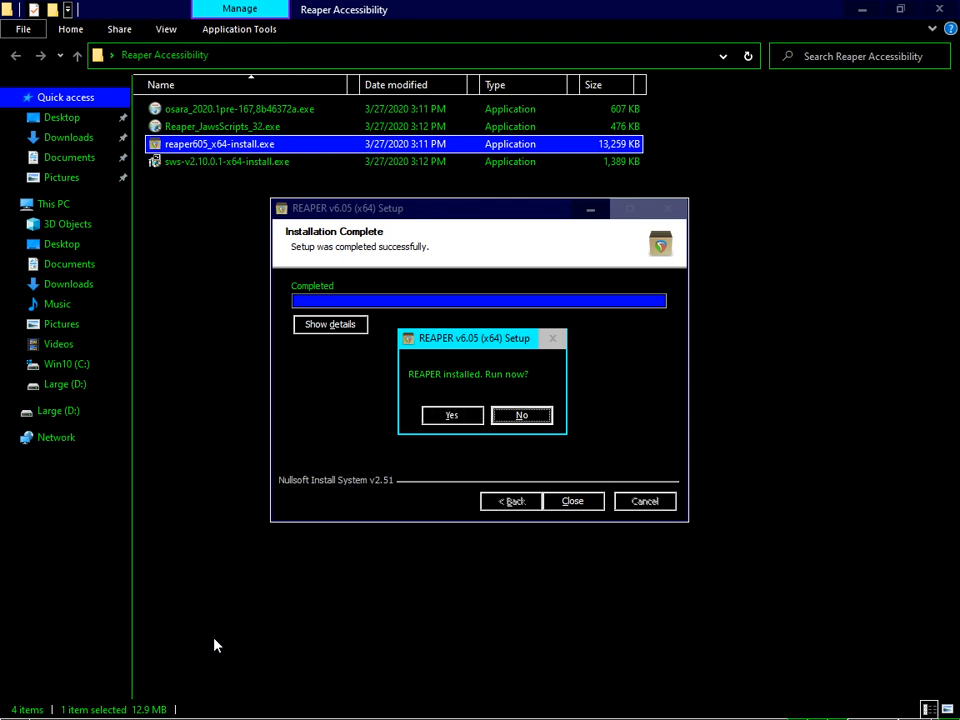
{"action": "left_click", "coordinate": [521, 415]}
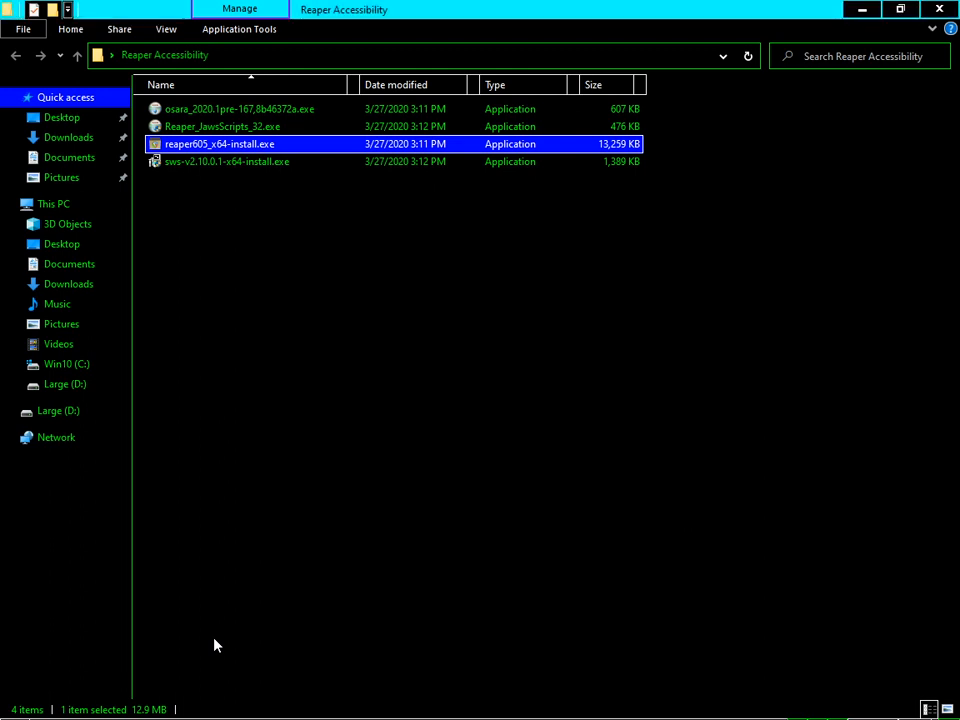
Step: Select the osara_2020.1pre-167 installer file
{"action": "left_click", "coordinate": [240, 108]}
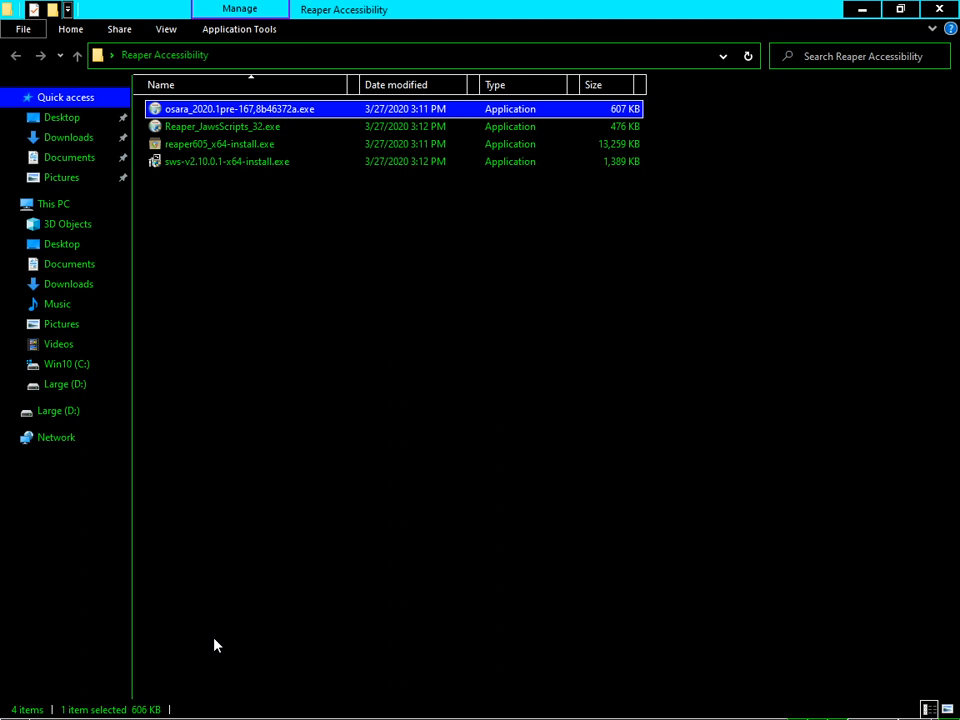
Step: Install OSARA as a Standard installation with default components, replacing the key map, then close setup
{"action": "double_click", "coordinate": [240, 108]}
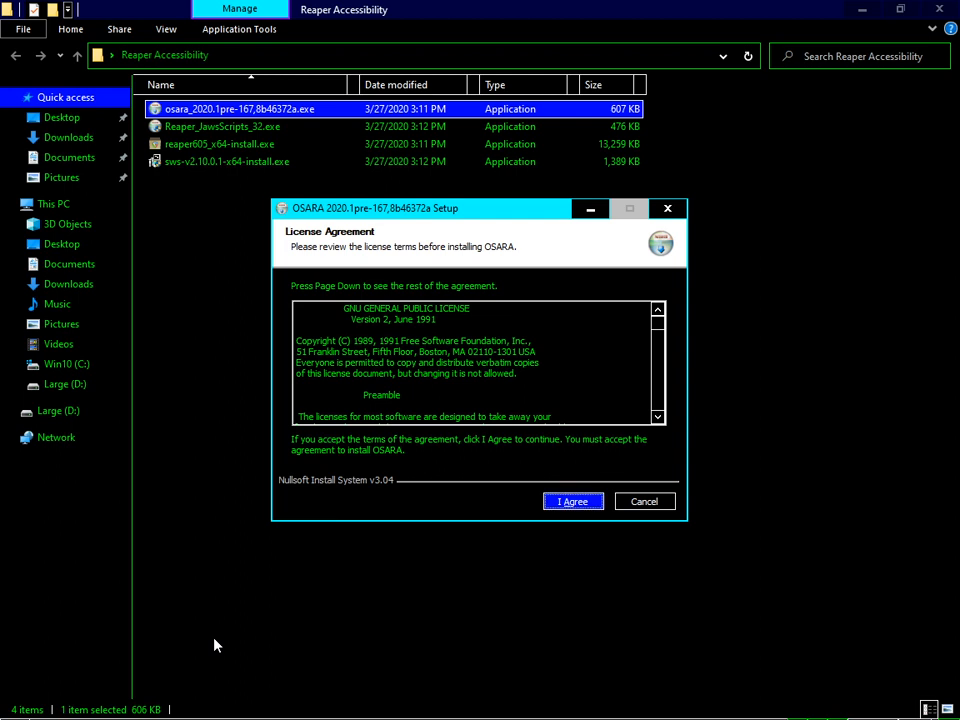
{"action": "left_click", "coordinate": [573, 501]}
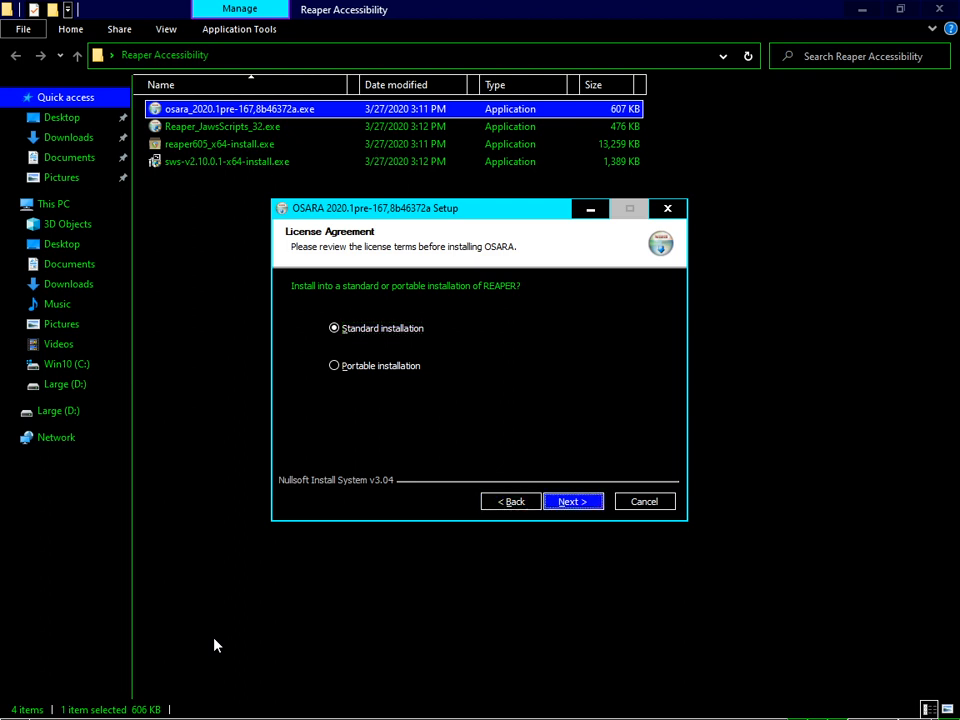
{"action": "left_click", "coordinate": [573, 501]}
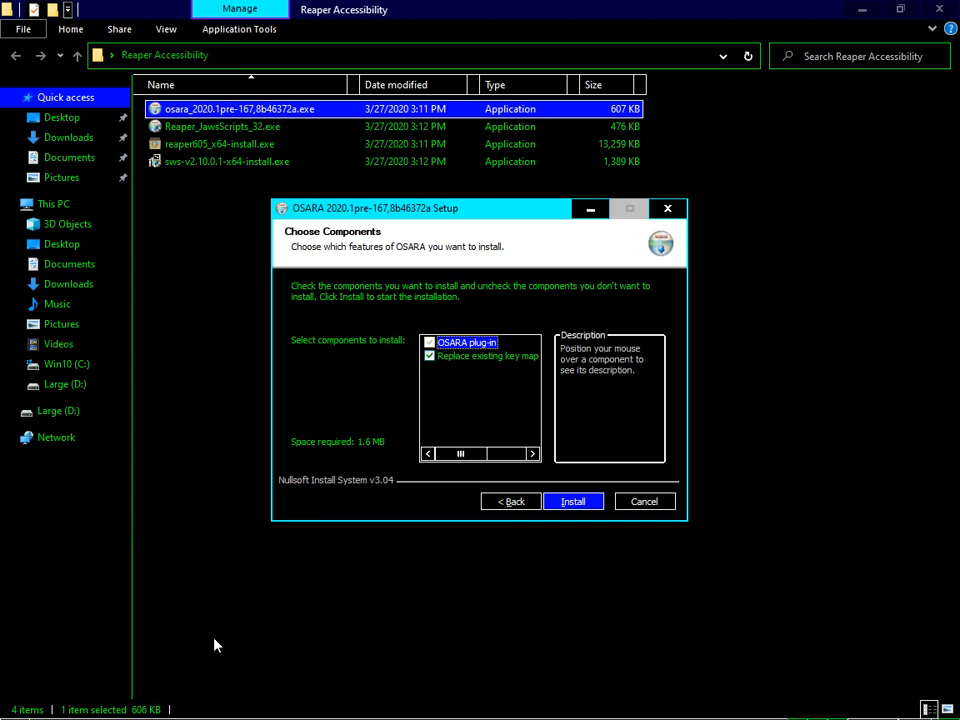
{"action": "left_click", "coordinate": [488, 356]}
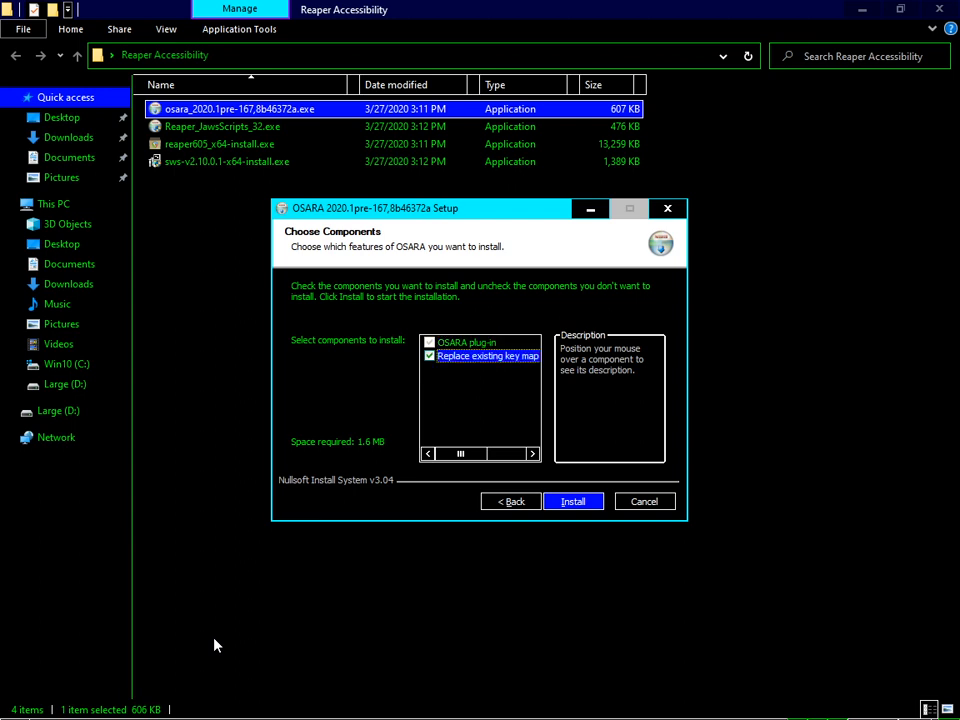
{"action": "left_click", "coordinate": [466, 342]}
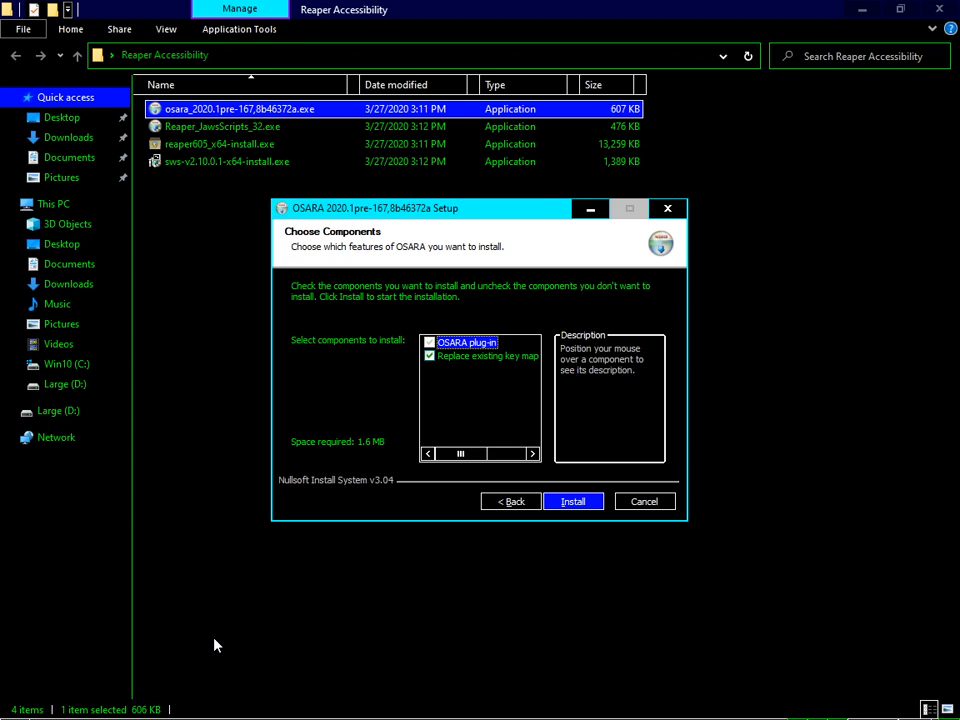
{"action": "left_click", "coordinate": [573, 501]}
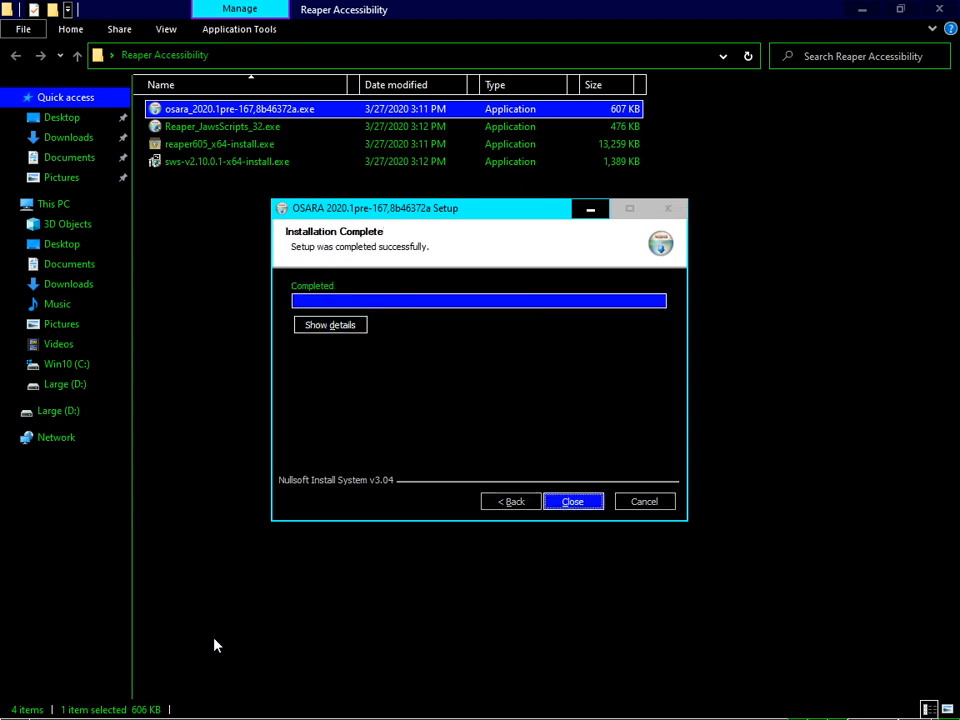
{"action": "left_click", "coordinate": [572, 501]}
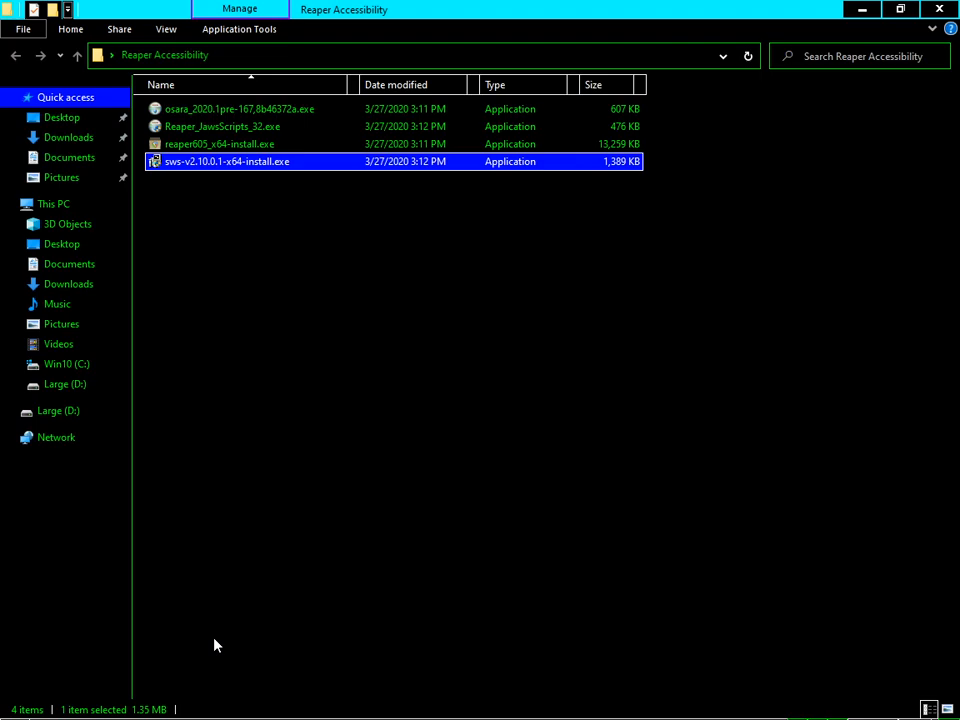
Step: Install the SWS Extension x64 with Extension DLL only, Grooves unchecked, then close setup
{"action": "double_click", "coordinate": [226, 161]}
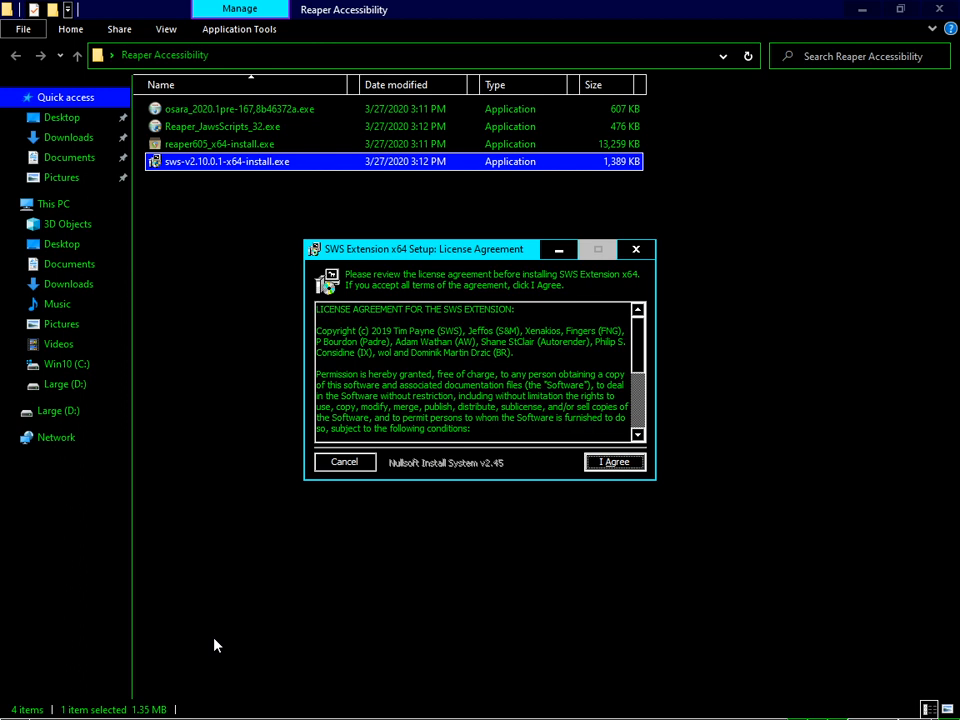
{"action": "left_click", "coordinate": [614, 461]}
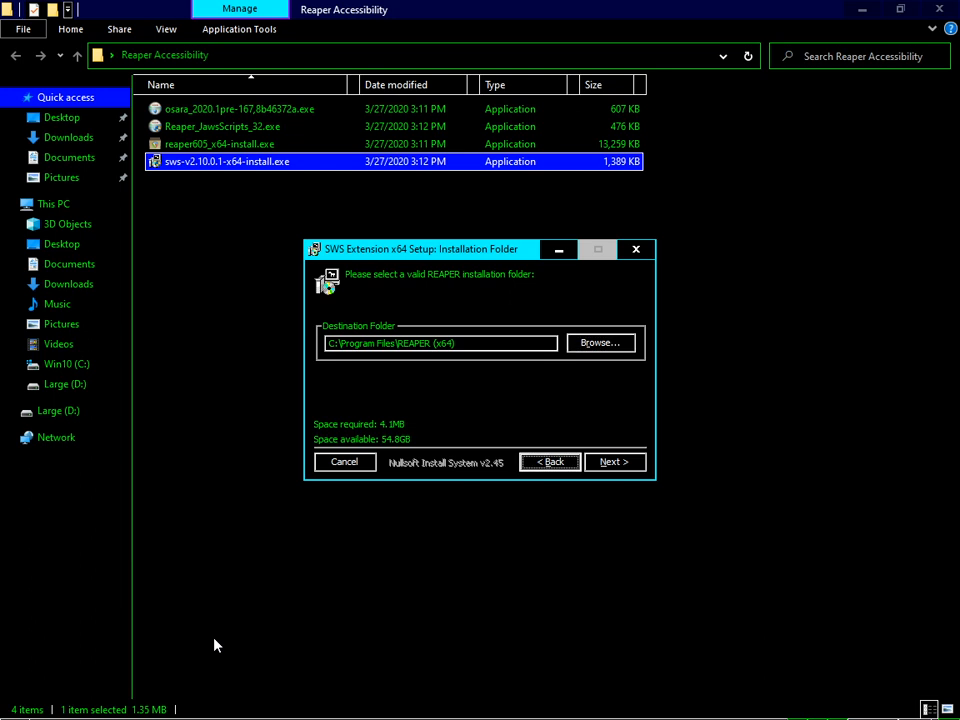
{"action": "left_click", "coordinate": [614, 461]}
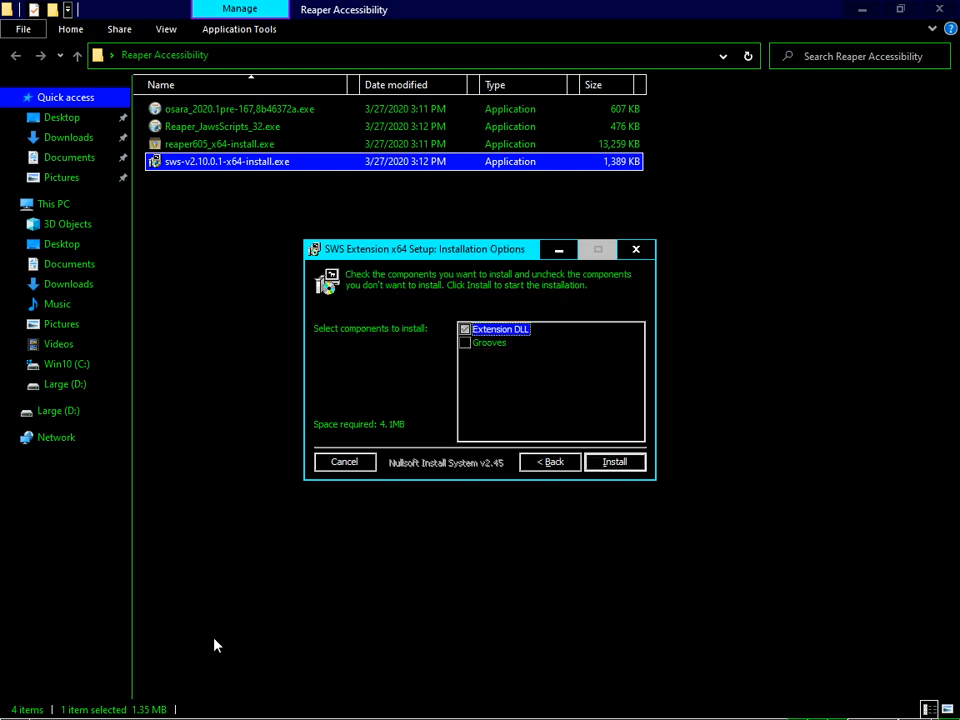
{"action": "left_click", "coordinate": [489, 342]}
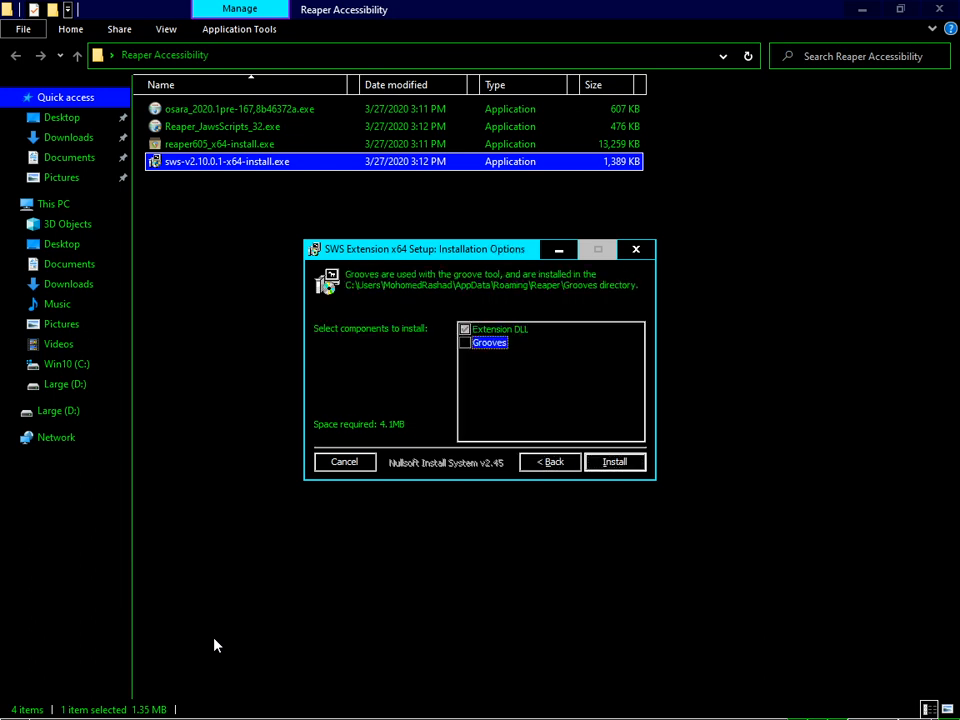
{"action": "left_click", "coordinate": [500, 328]}
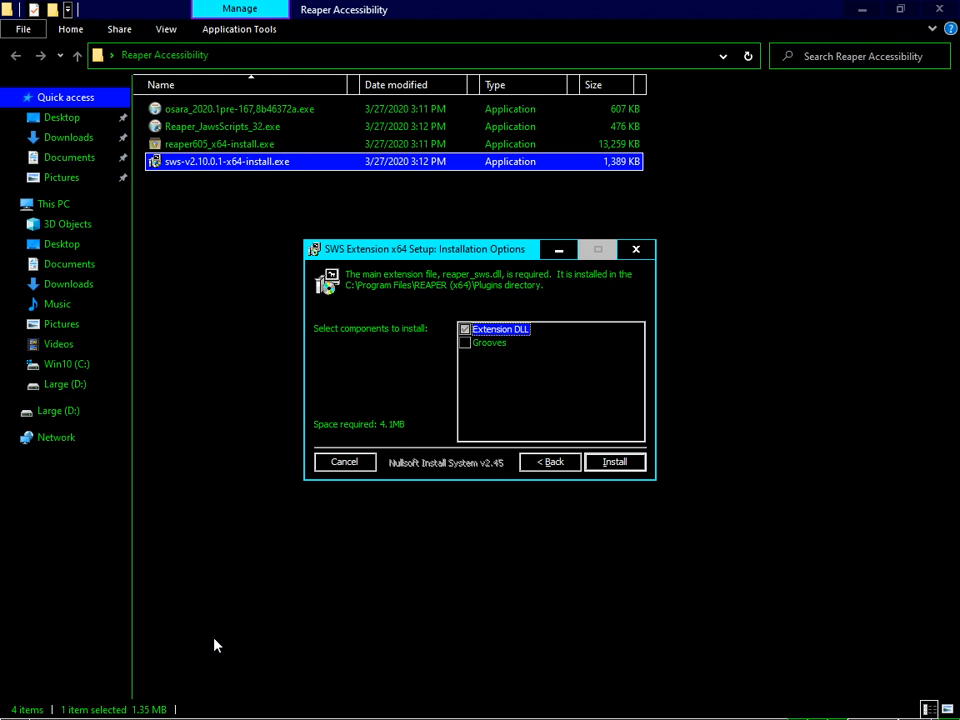
{"action": "left_click", "coordinate": [615, 461]}
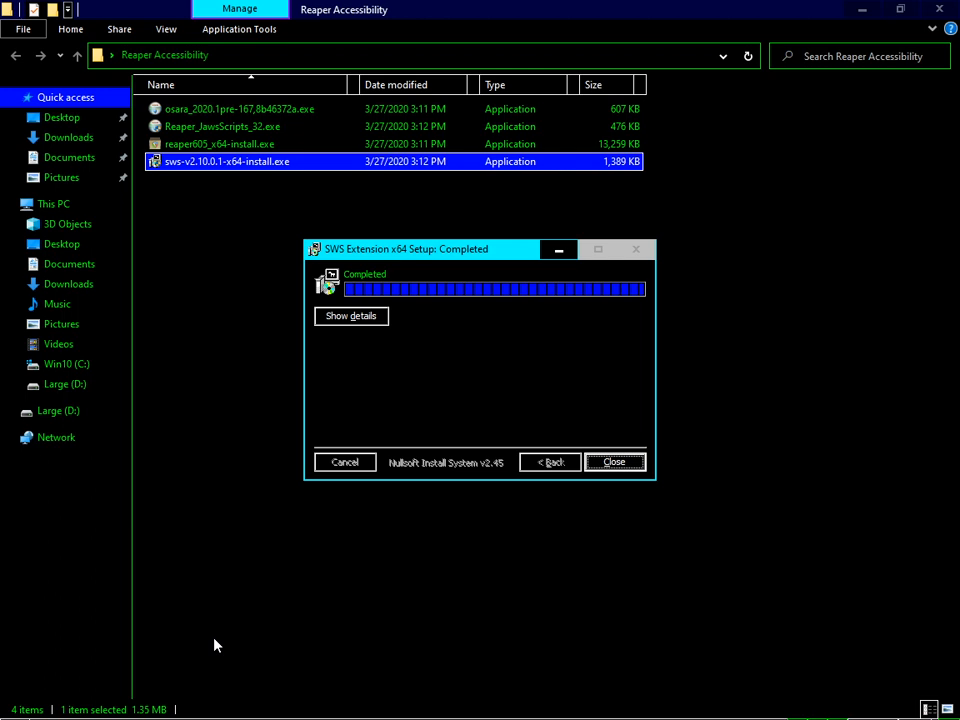
{"action": "left_click", "coordinate": [614, 461]}
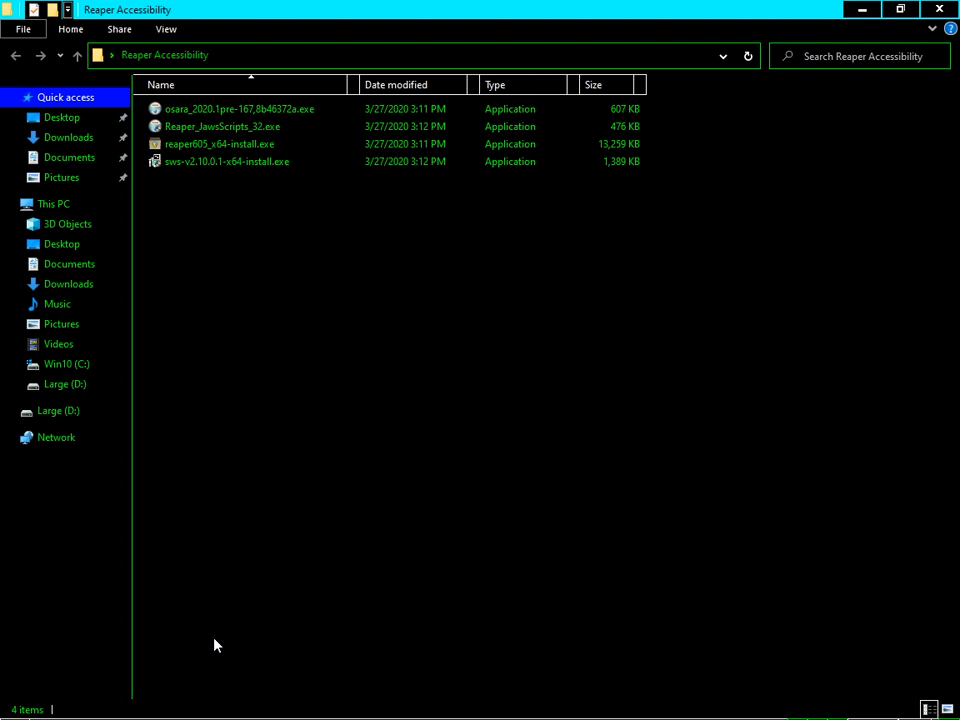
Step: Install Reaper_JawsScripts_32.exe, acknowledging the scriptDir, compiler and success messages
{"action": "left_click", "coordinate": [222, 126]}
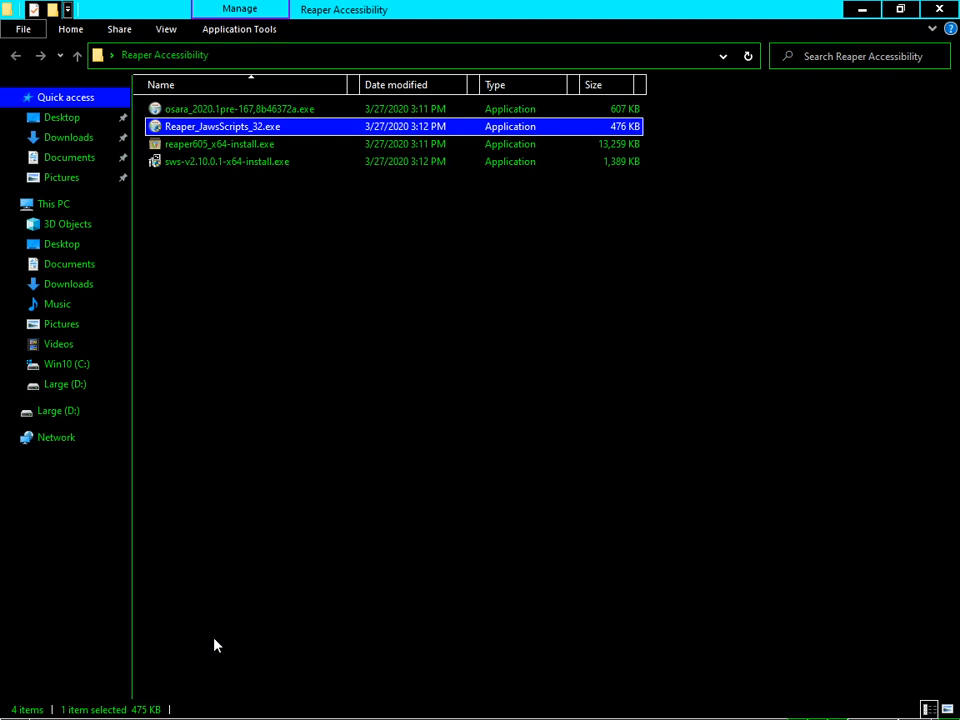
{"action": "double_click", "coordinate": [221, 126]}
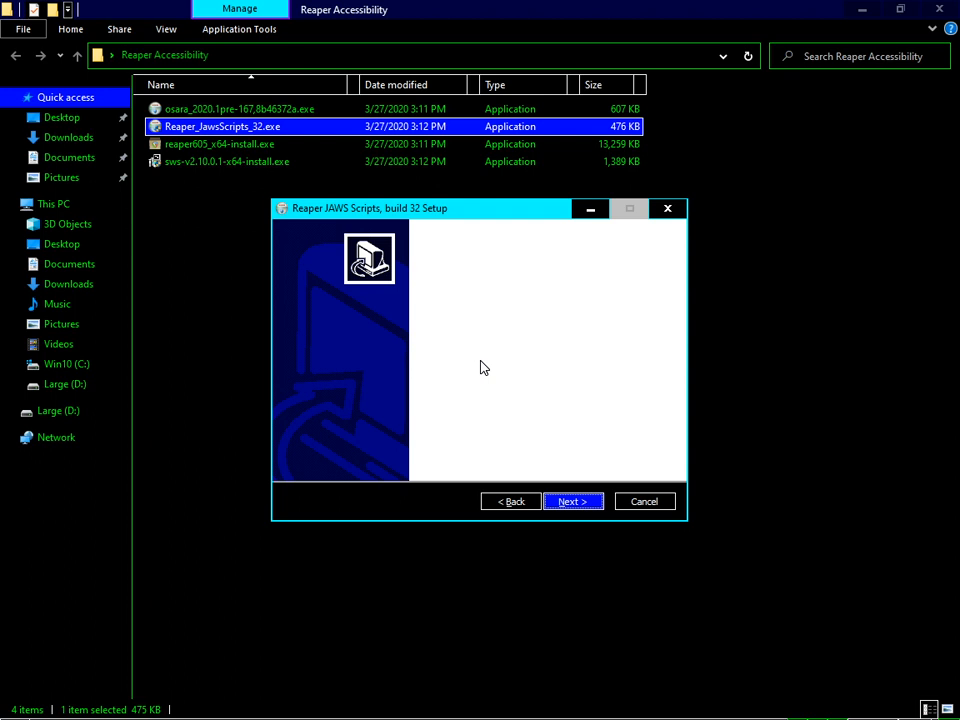
{"action": "left_click", "coordinate": [572, 501]}
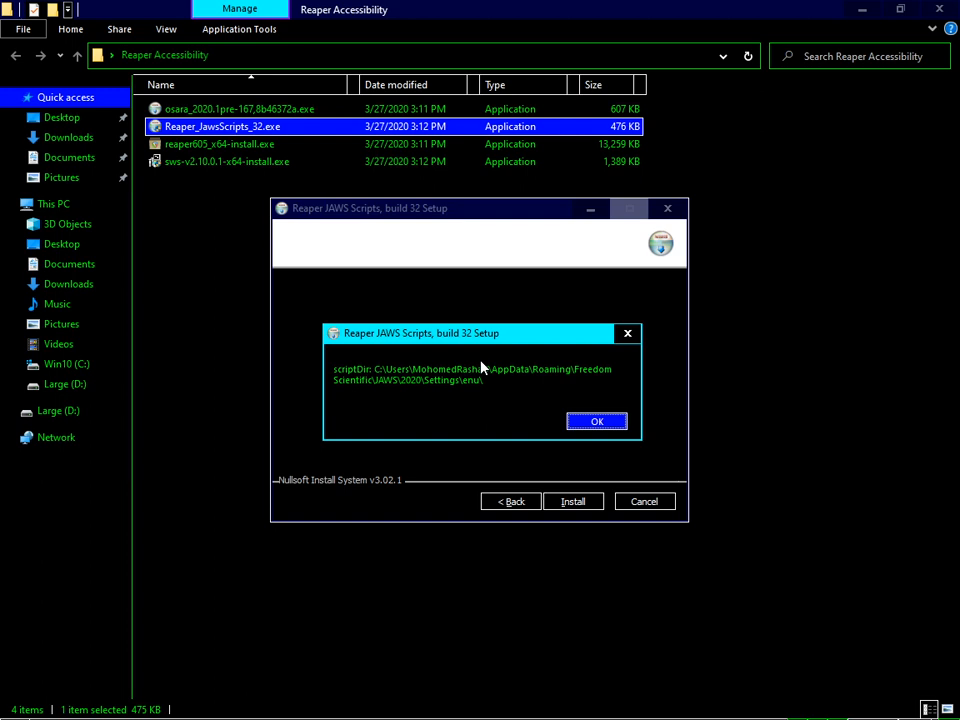
{"action": "left_click", "coordinate": [596, 420]}
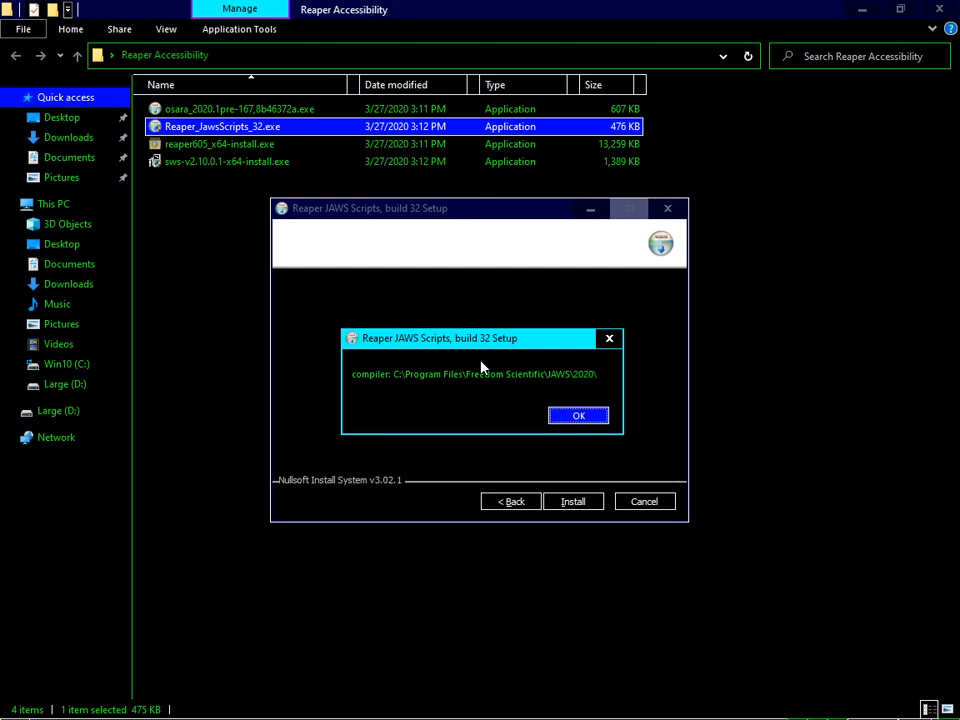
{"action": "left_click", "coordinate": [578, 415]}
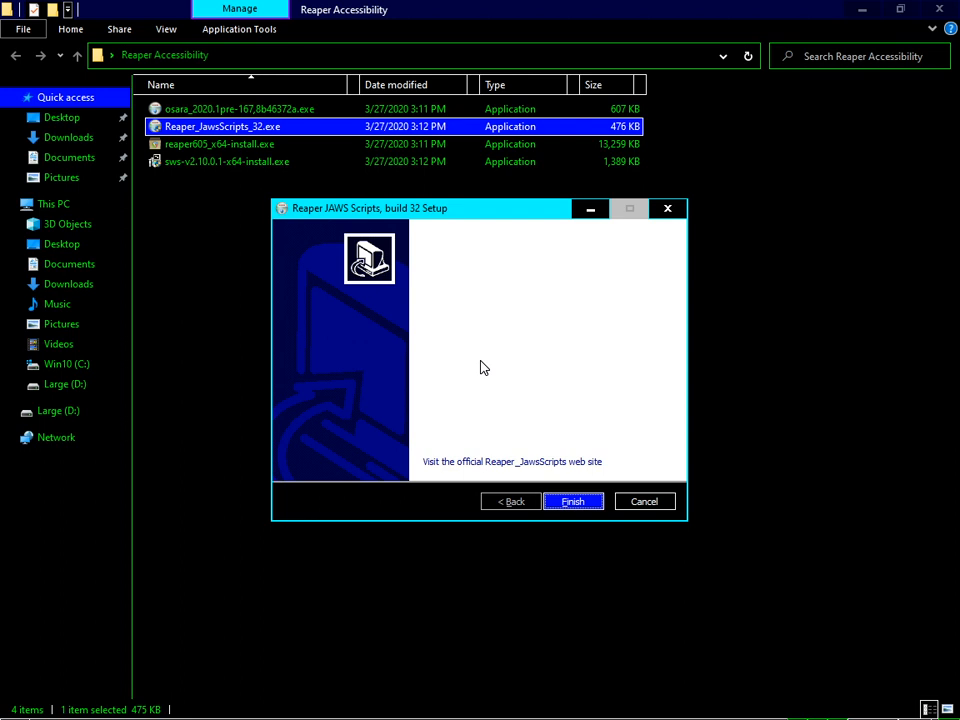
{"action": "left_click", "coordinate": [573, 501]}
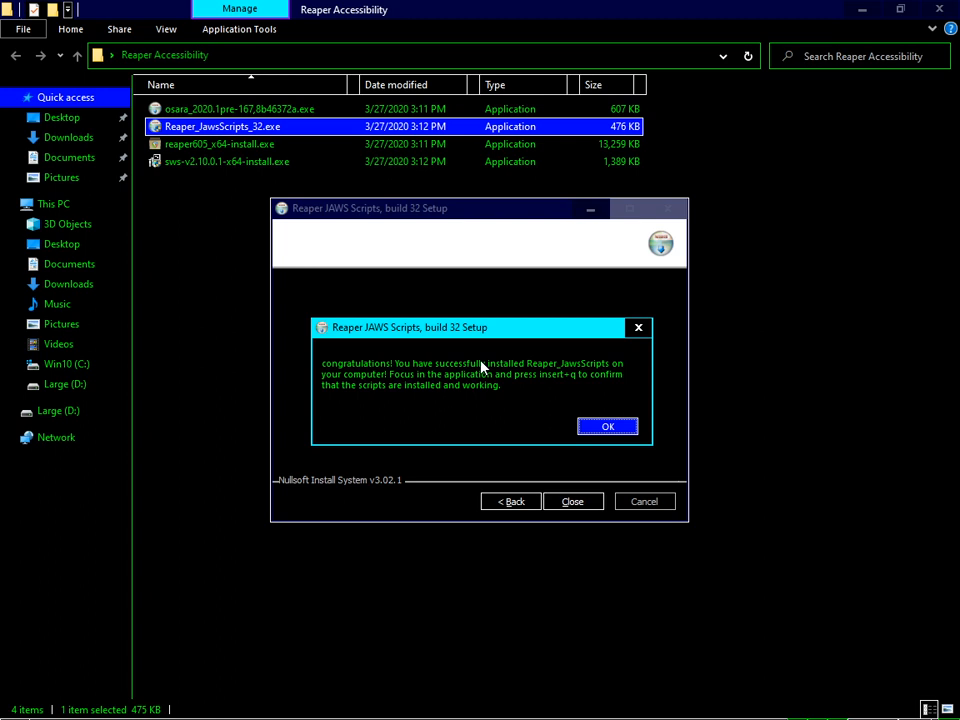
{"action": "left_click", "coordinate": [607, 426]}
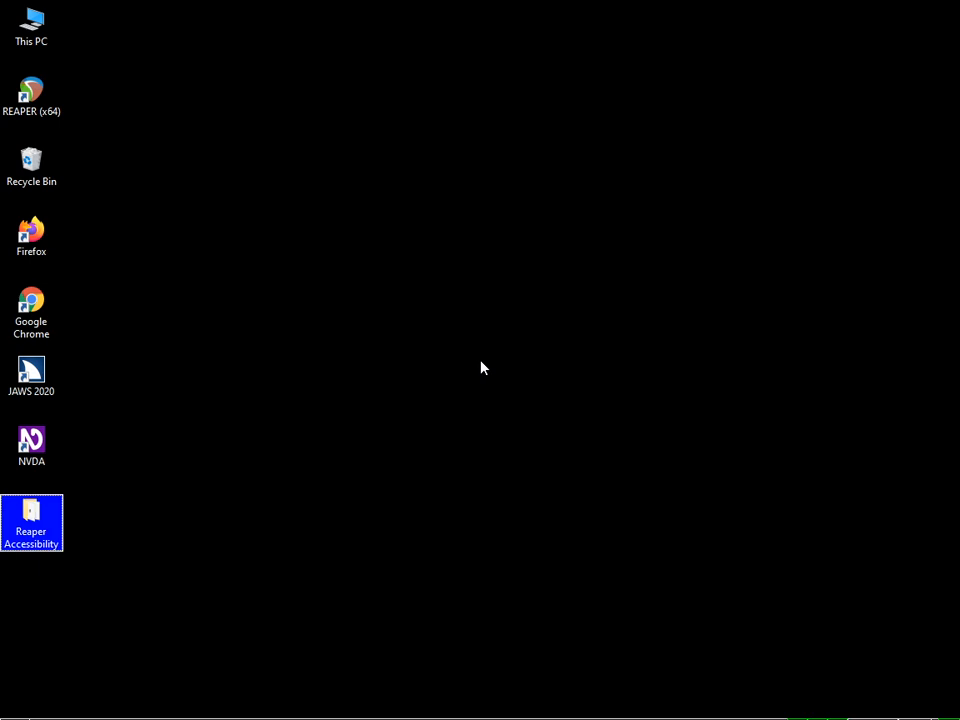
Step: Launch REAPER (x64) and accept the prompt to choose an audio device in Preferences
{"action": "double_click", "coordinate": [31, 515]}
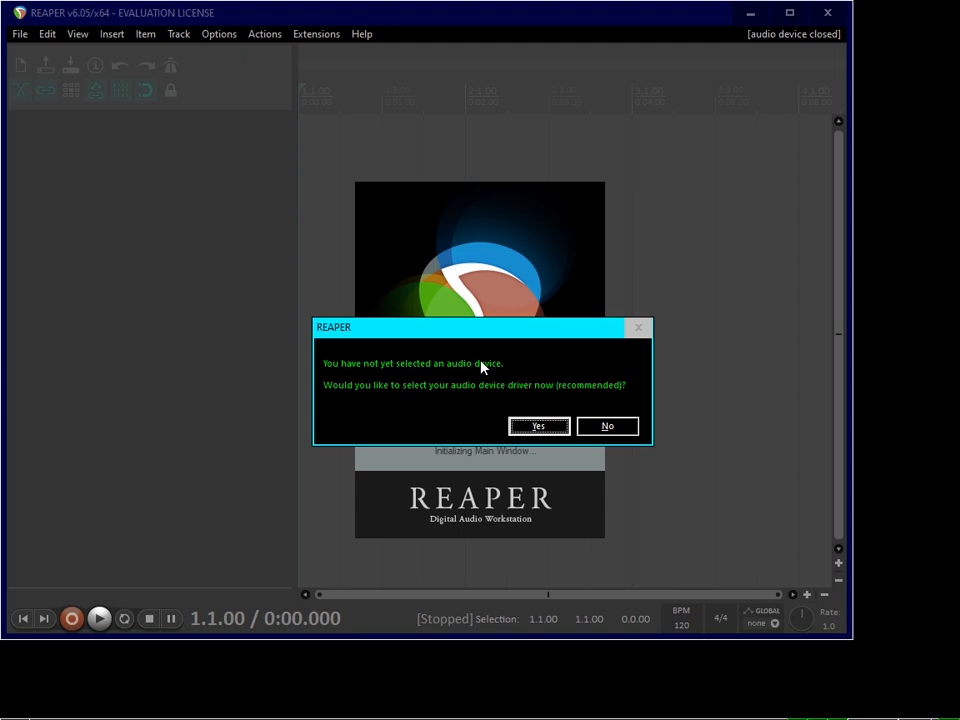
{"action": "left_click", "coordinate": [607, 425]}
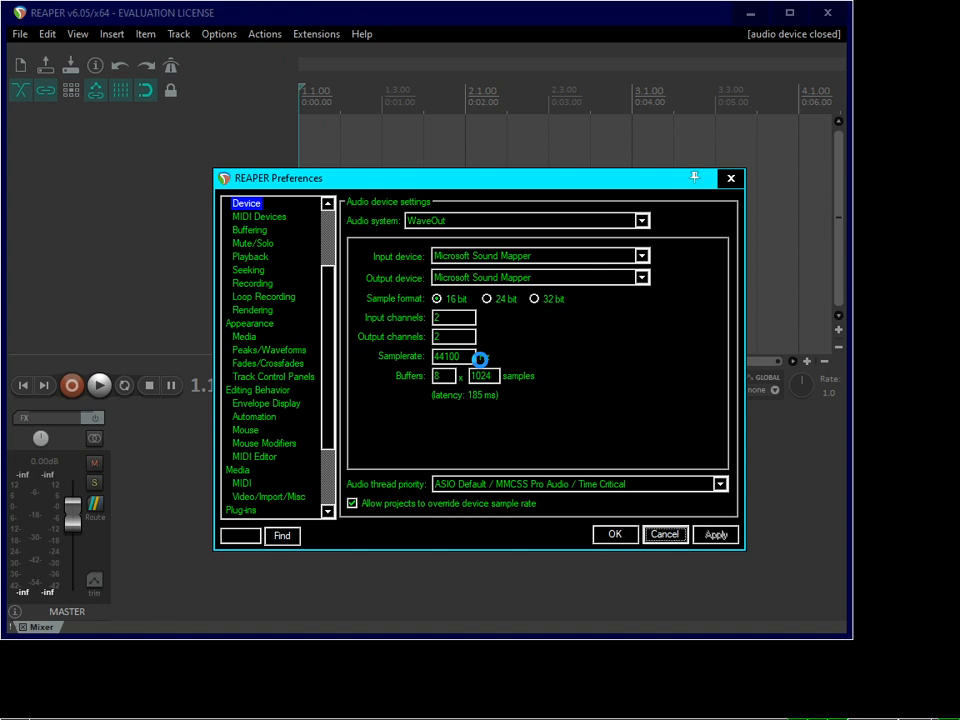
Step: Set the audio system to WASAPI and review thread priority and input/output device settings
{"action": "left_click", "coordinate": [520, 220]}
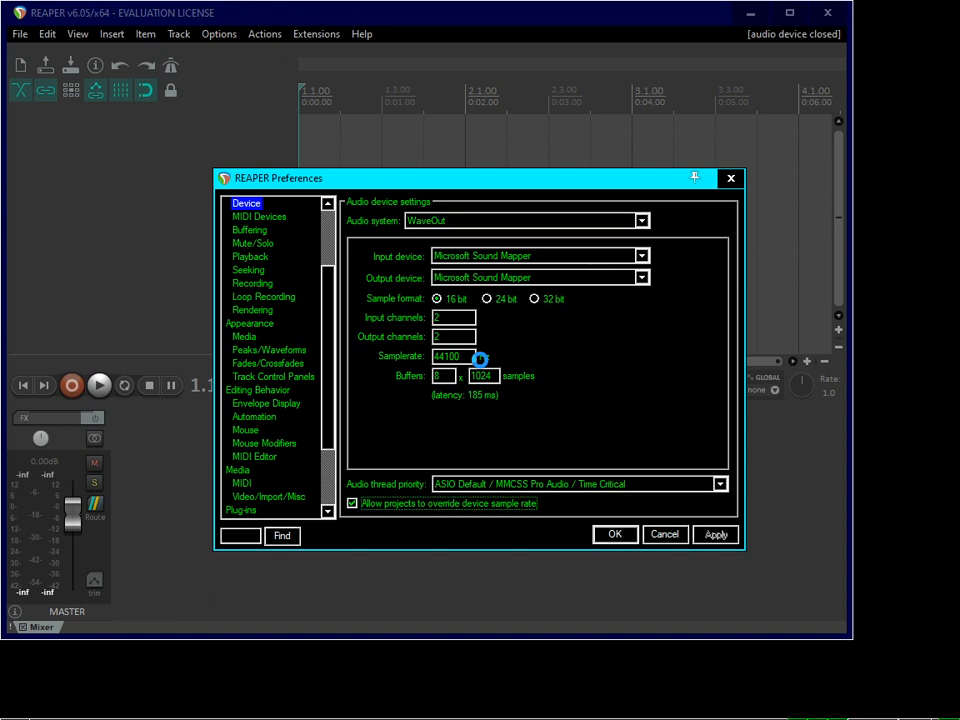
{"action": "left_click", "coordinate": [525, 220]}
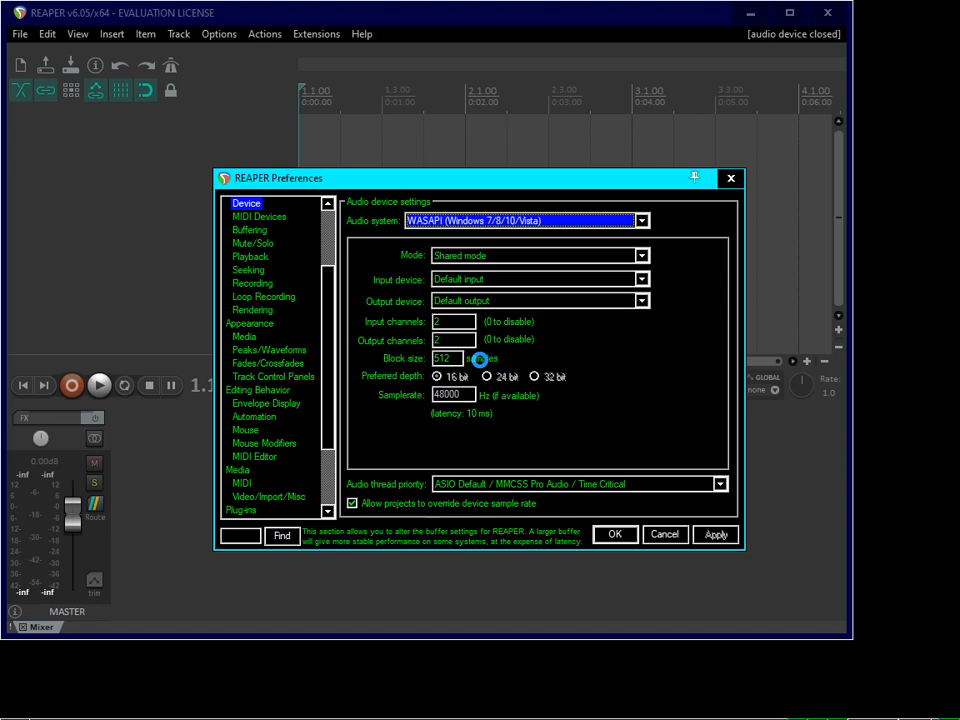
{"action": "left_click", "coordinate": [578, 483]}
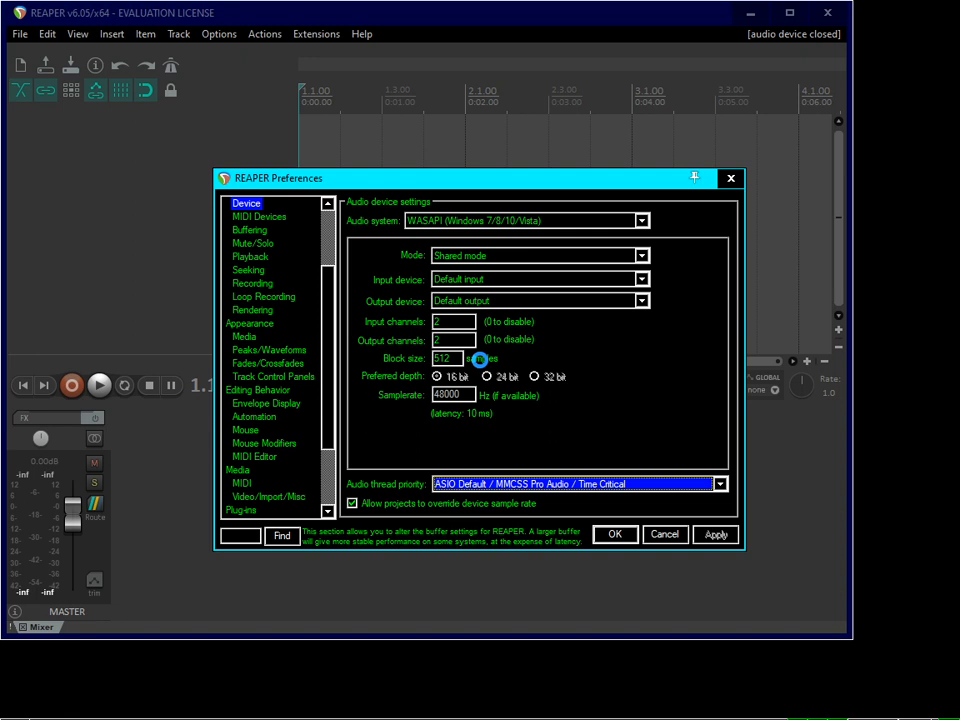
{"action": "left_click", "coordinate": [352, 502]}
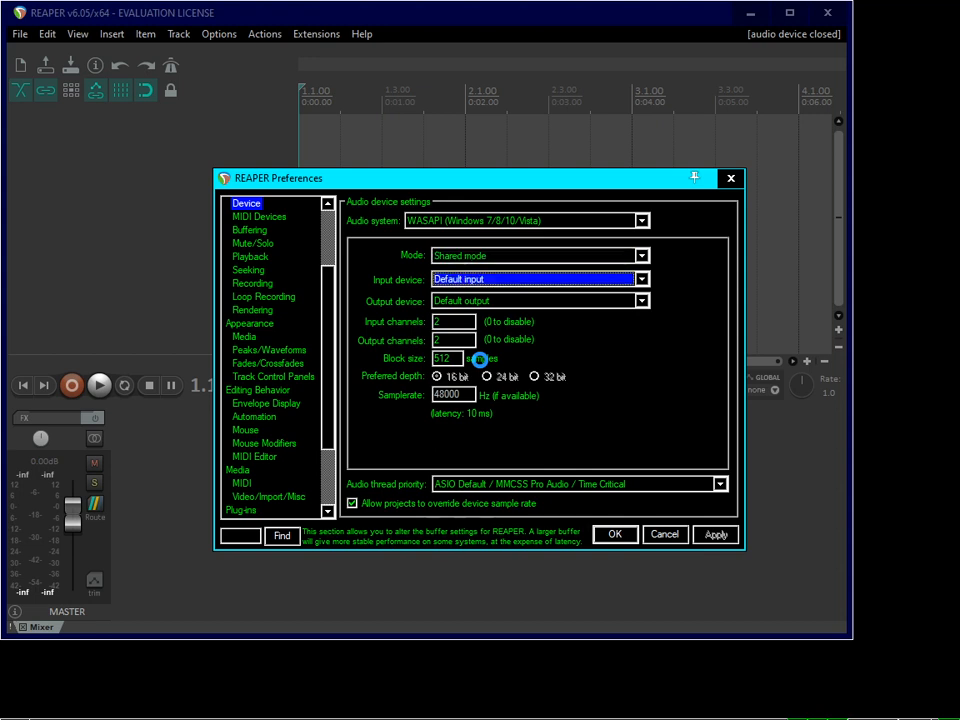
{"action": "left_click", "coordinate": [540, 301]}
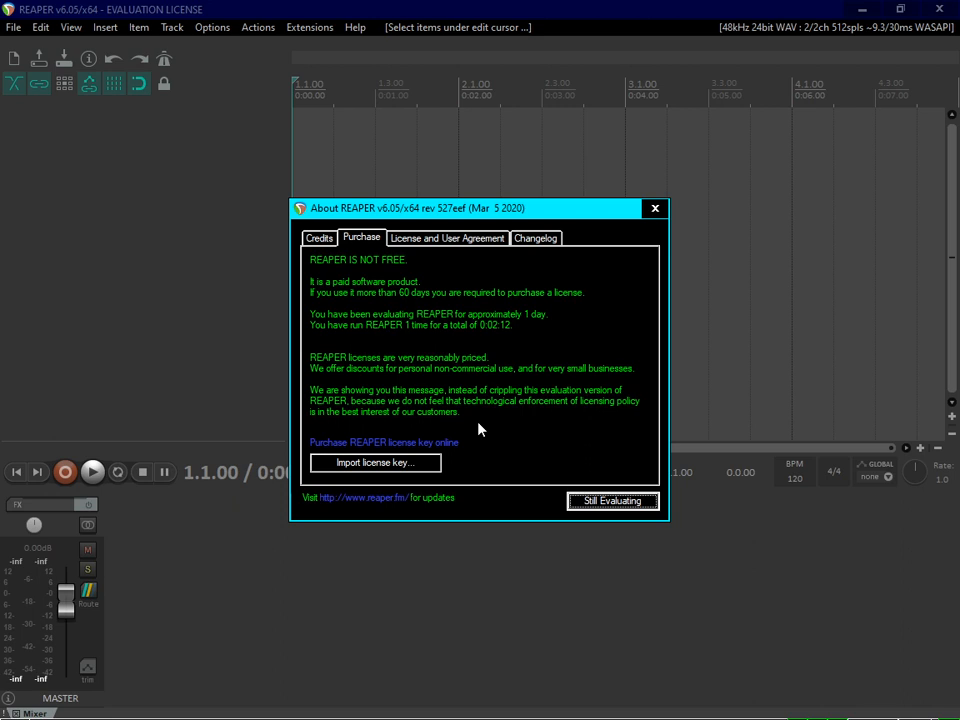
Step: Dismiss the evaluation license notice
{"action": "left_click", "coordinate": [612, 500]}
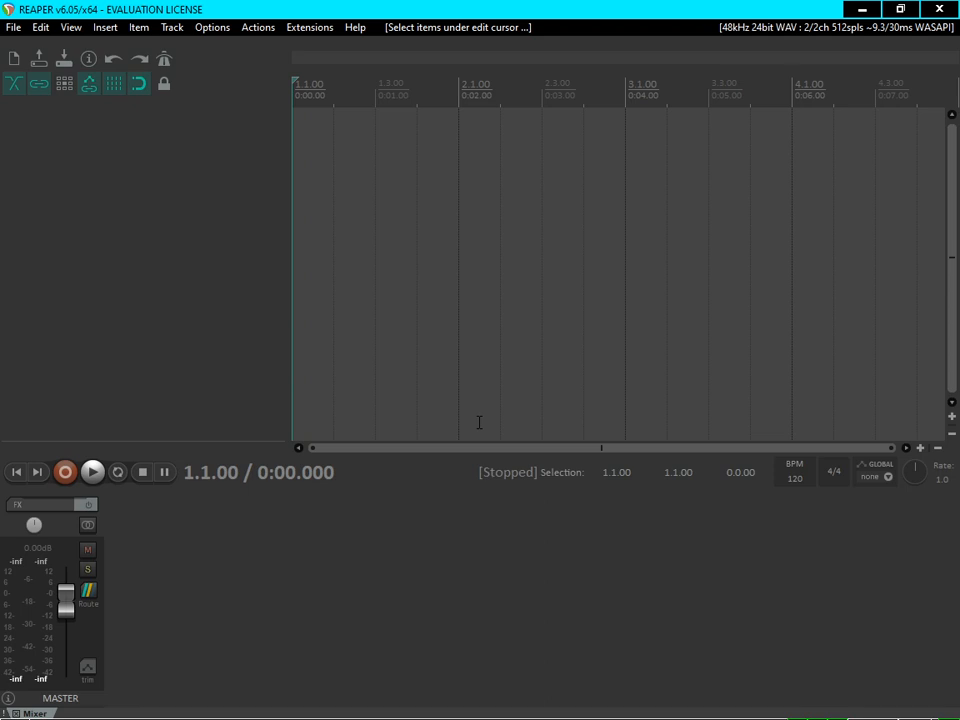
{"action": "mouse_move", "coordinate": [200, 315]}
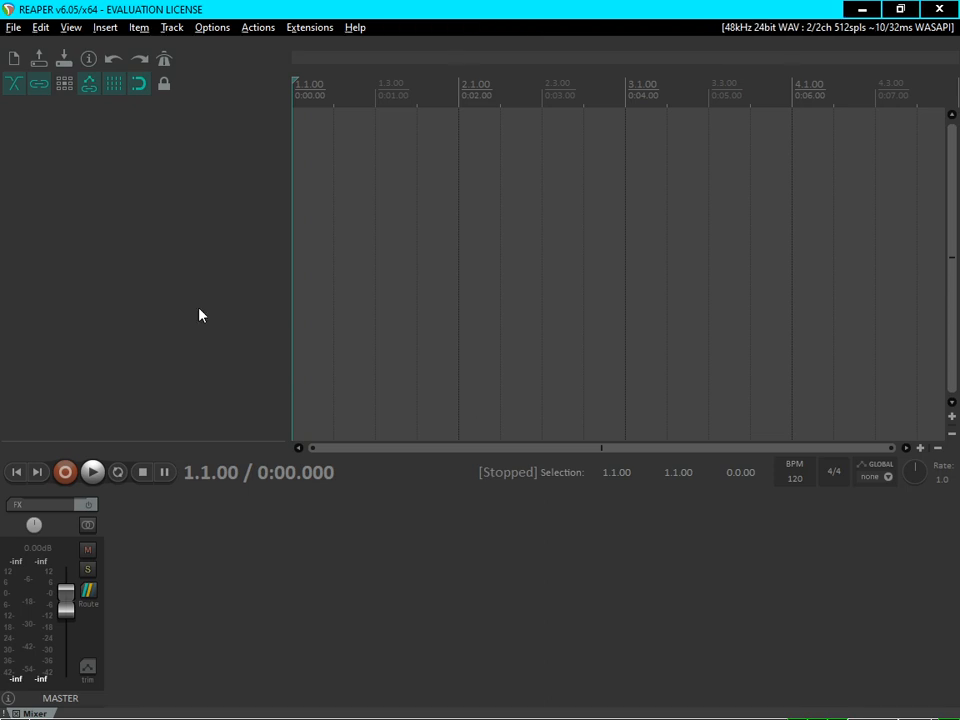